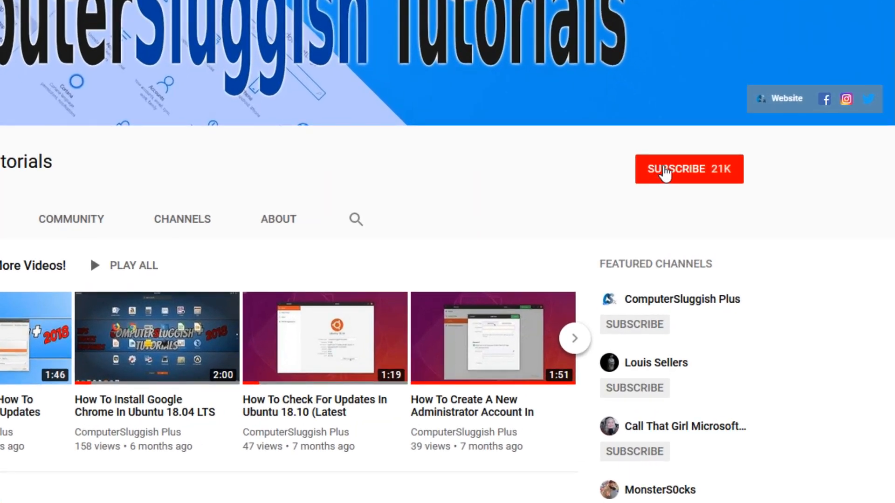
Step: Search 'uac' from the taskbar to surface Change User Account Control settings as best match
left_click(689, 169)
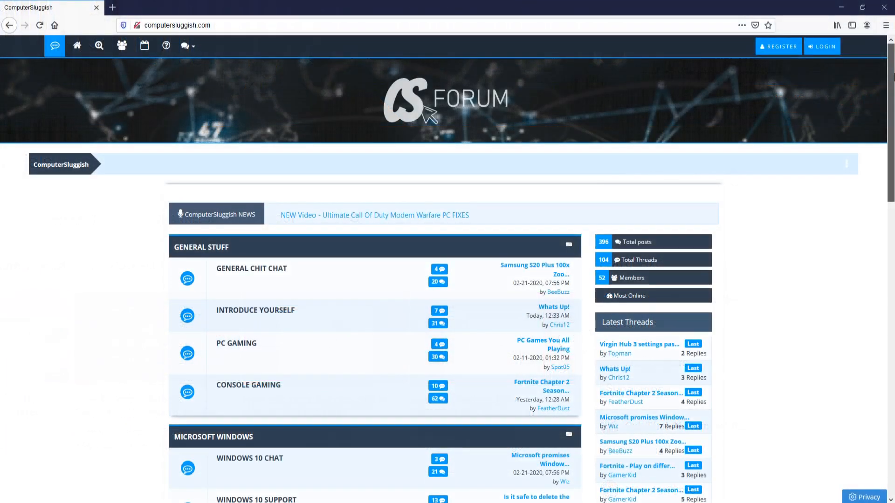
scroll("down", 3)
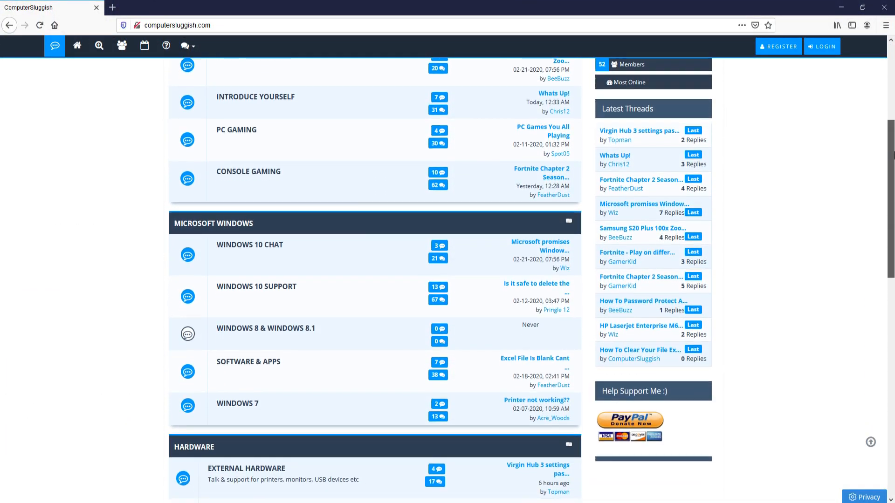
scroll("down", 3)
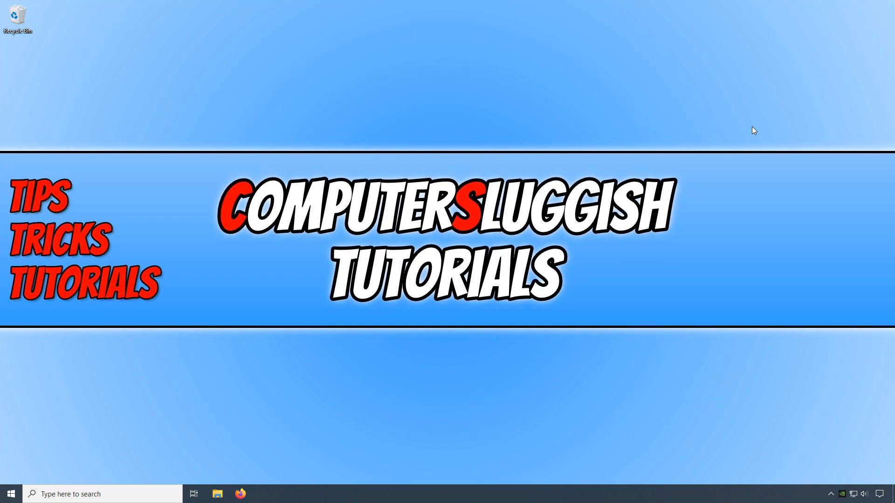
mouse_move(682, 145)
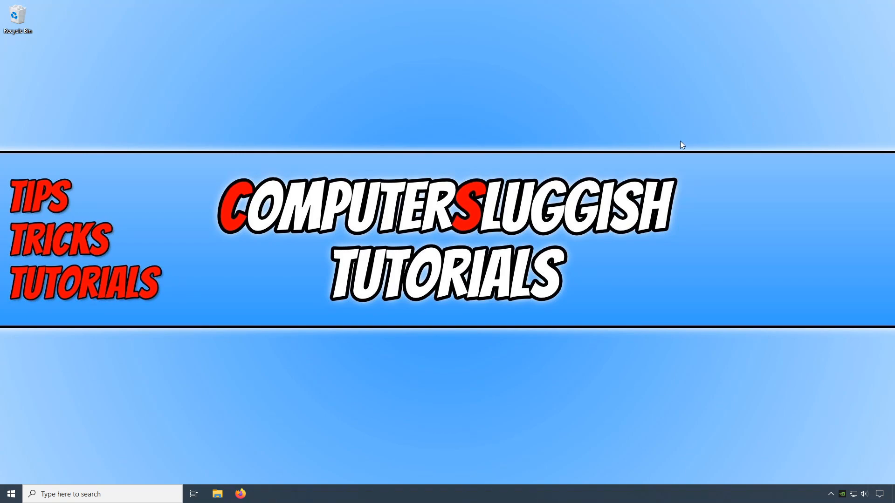
mouse_move(110, 301)
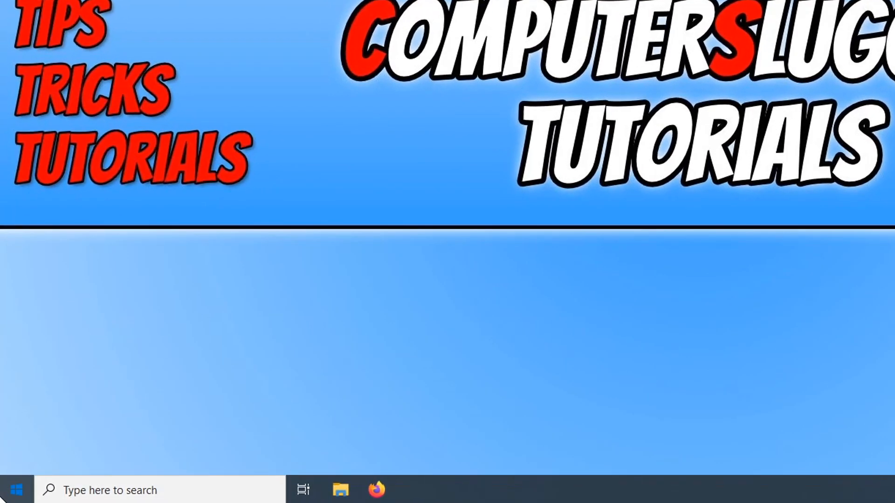
left_click(16, 490)
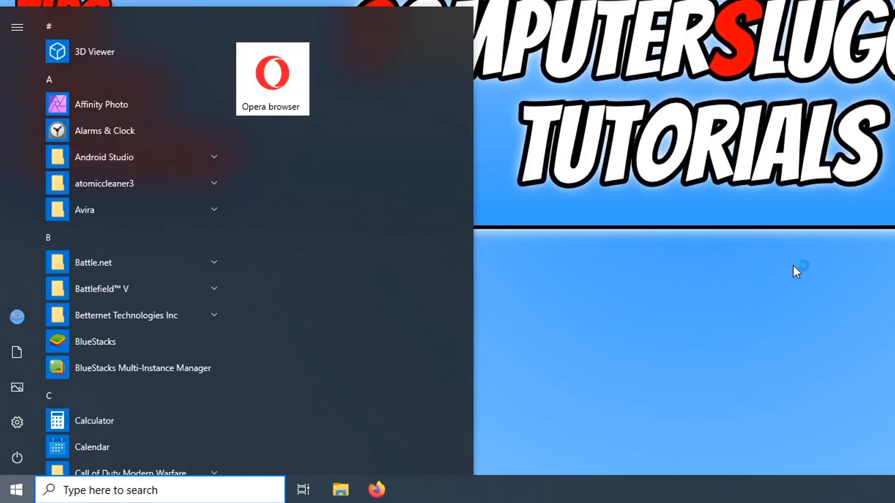
type("uac")
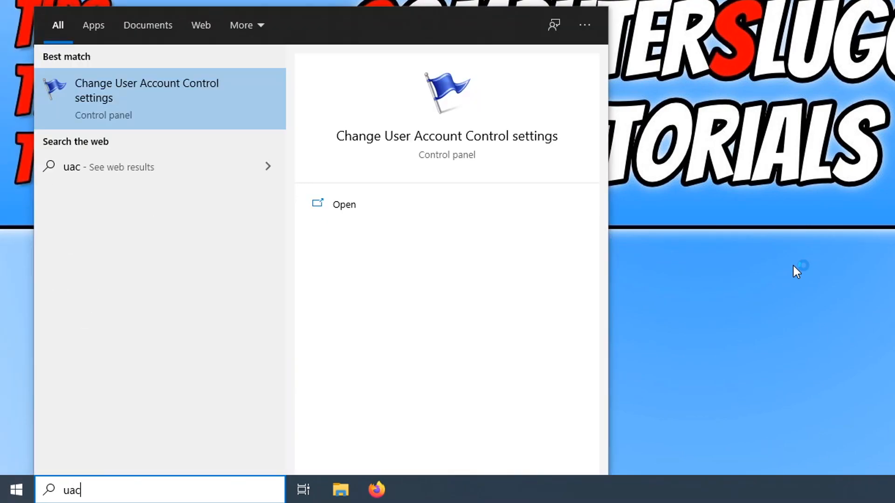
mouse_move(196, 100)
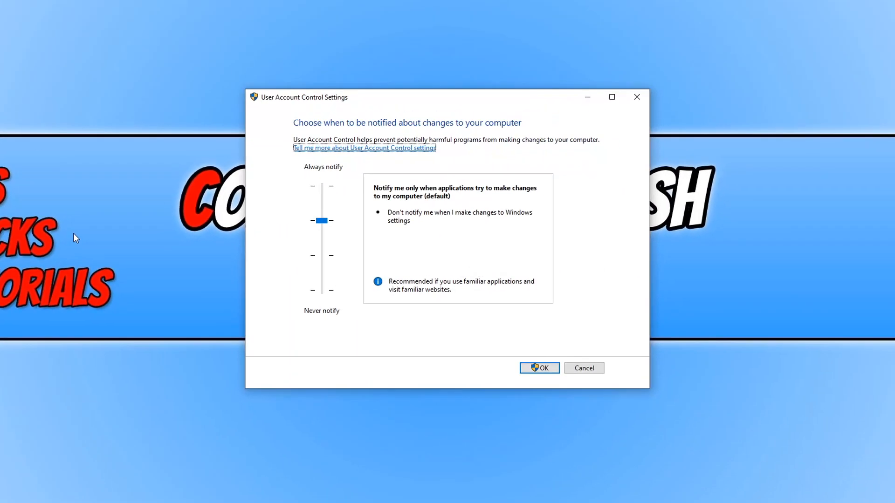
mouse_move(665, 212)
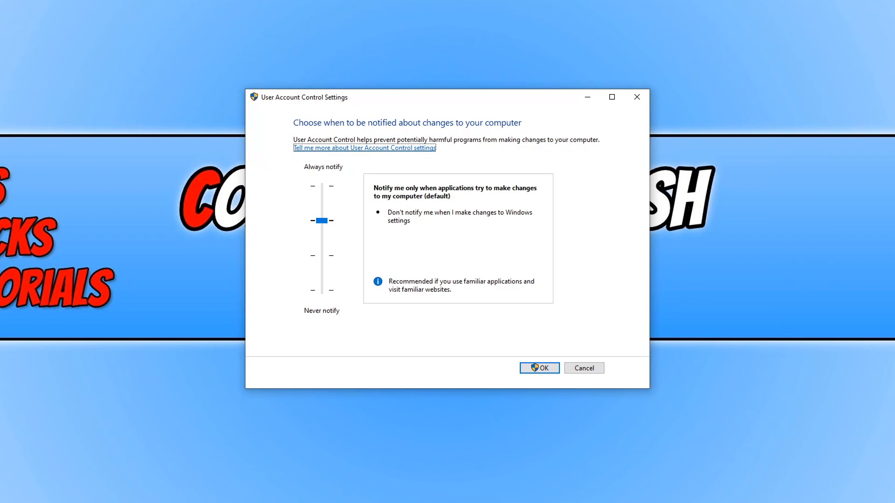
mouse_move(388, 204)
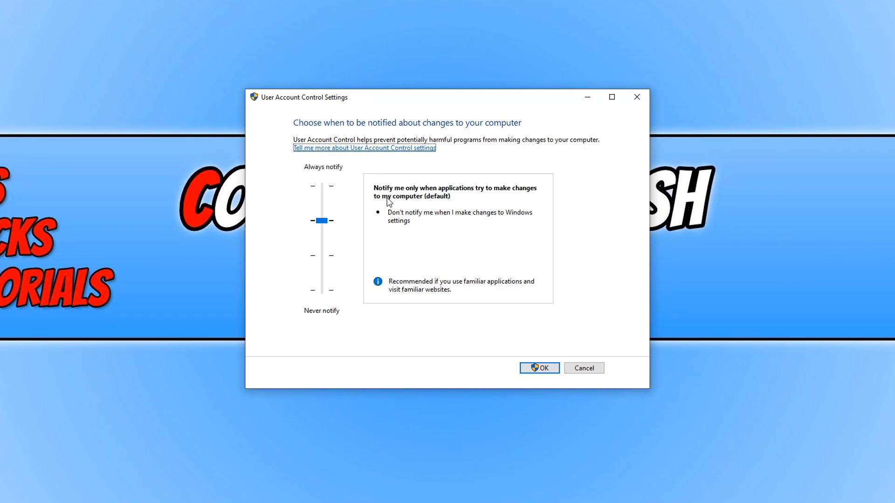
mouse_move(454, 199)
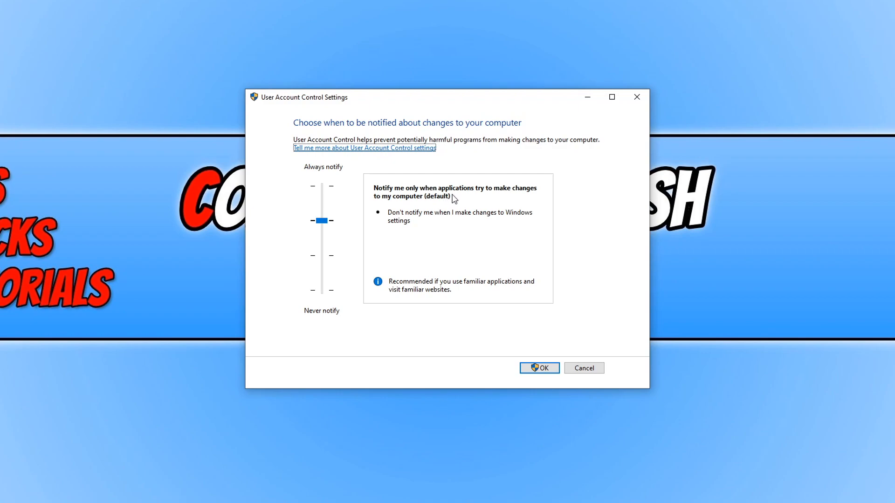
mouse_move(383, 204)
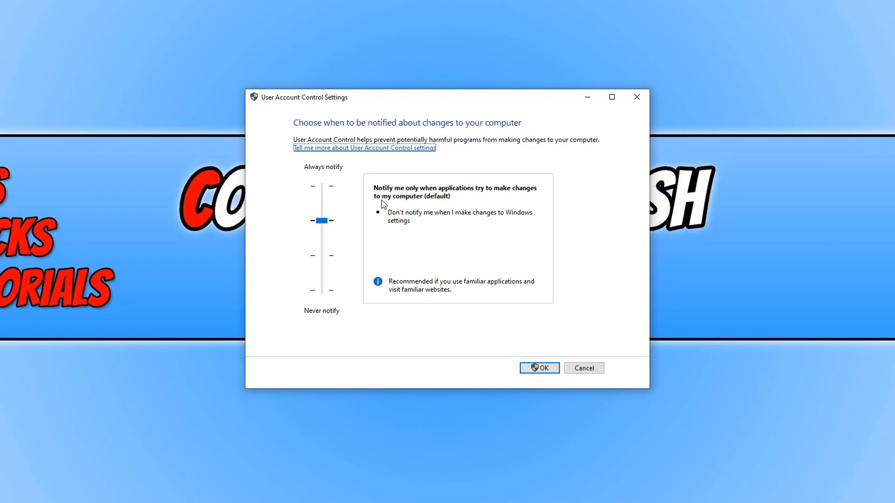
mouse_move(408, 225)
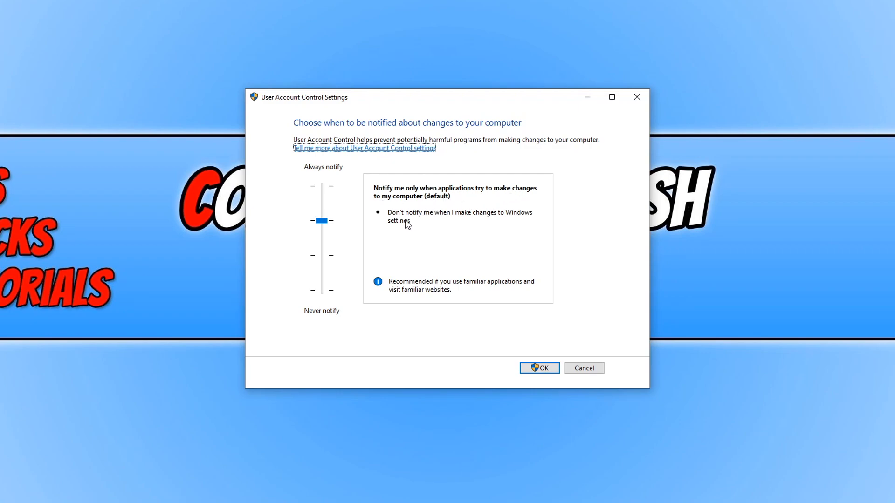
mouse_move(476, 227)
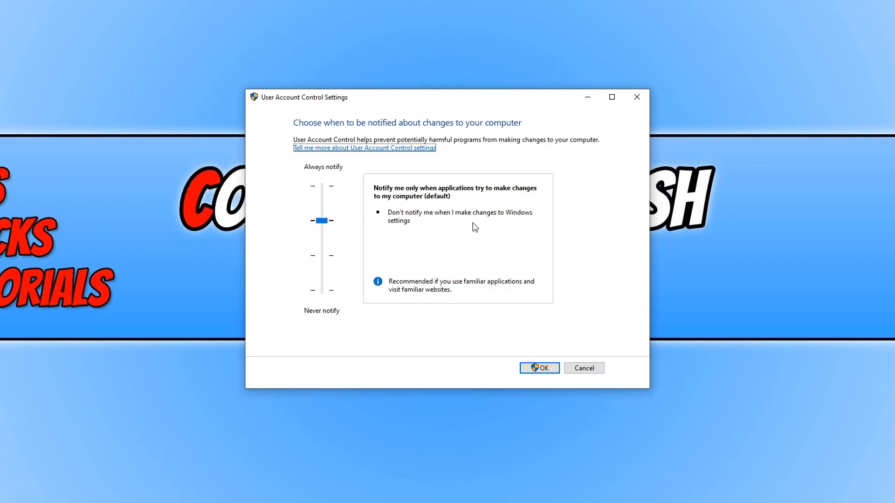
mouse_move(505, 238)
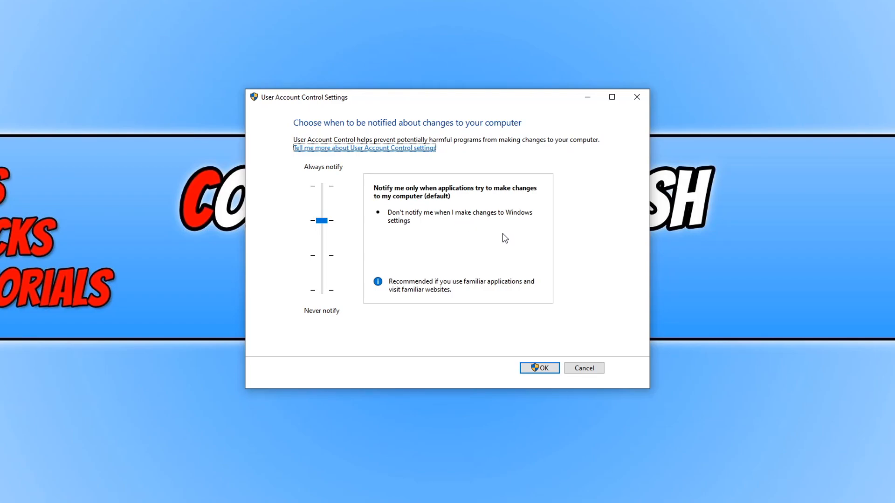
mouse_move(446, 238)
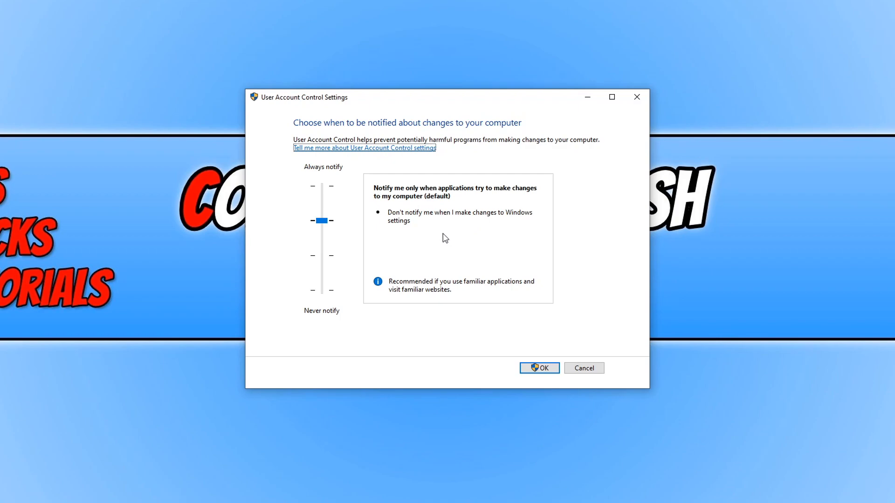
mouse_move(418, 242)
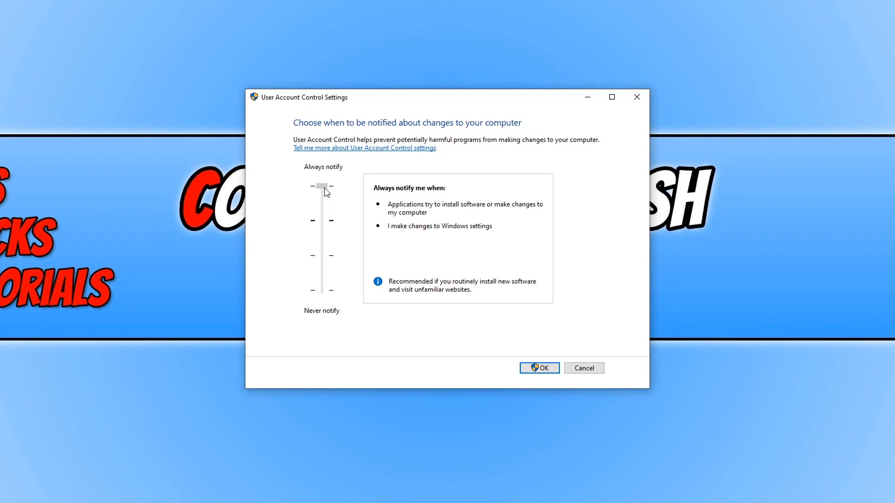
Step: Lower the UAC slider to Never notify and confirm with OK, closing the dialog
left_click(322, 187)
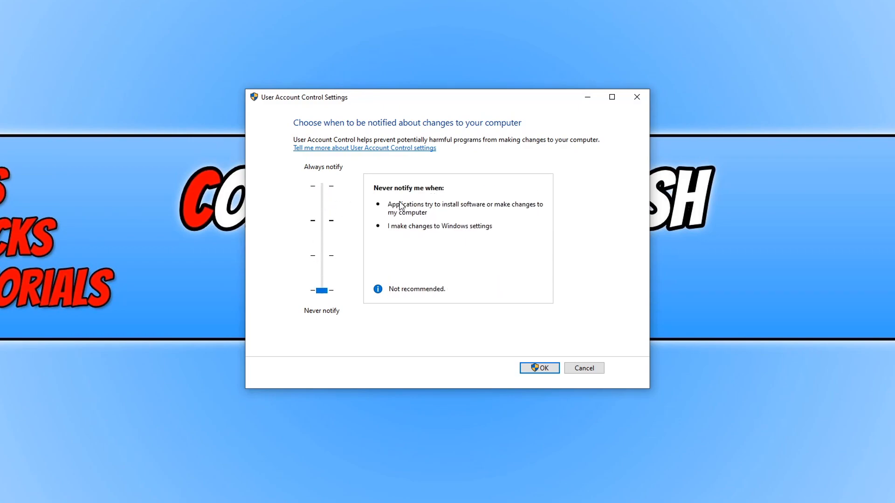
mouse_move(425, 269)
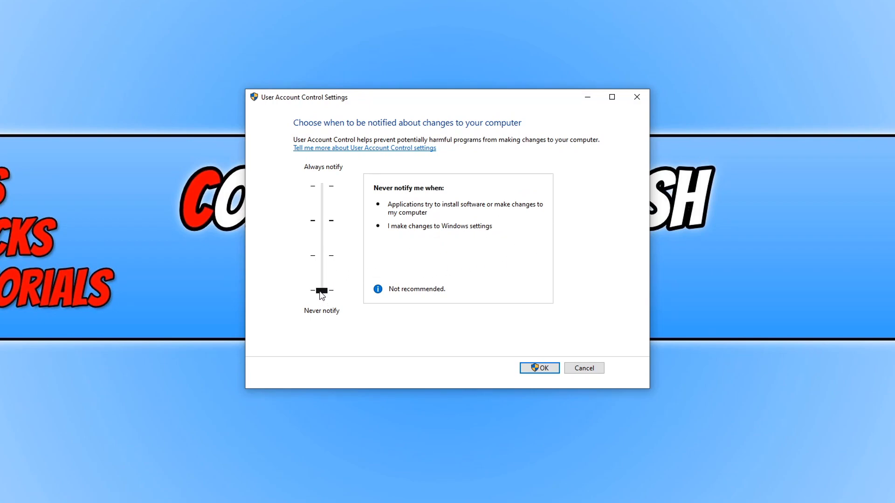
mouse_move(328, 296)
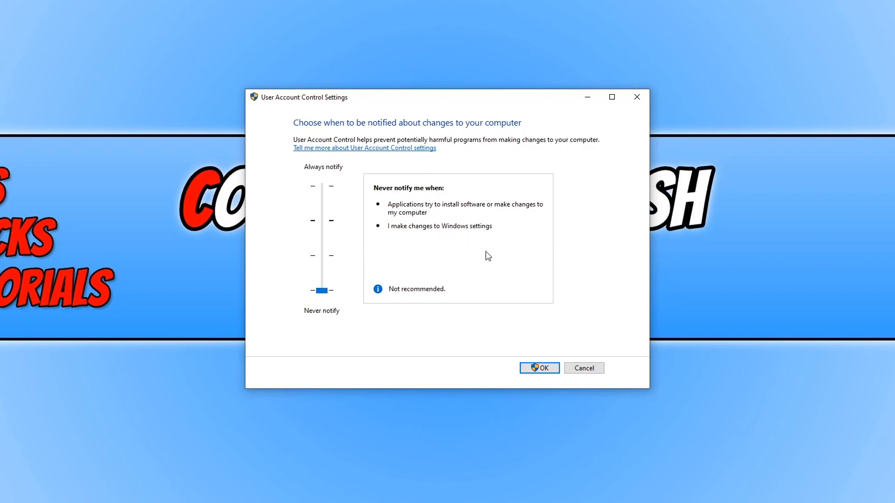
mouse_move(540, 368)
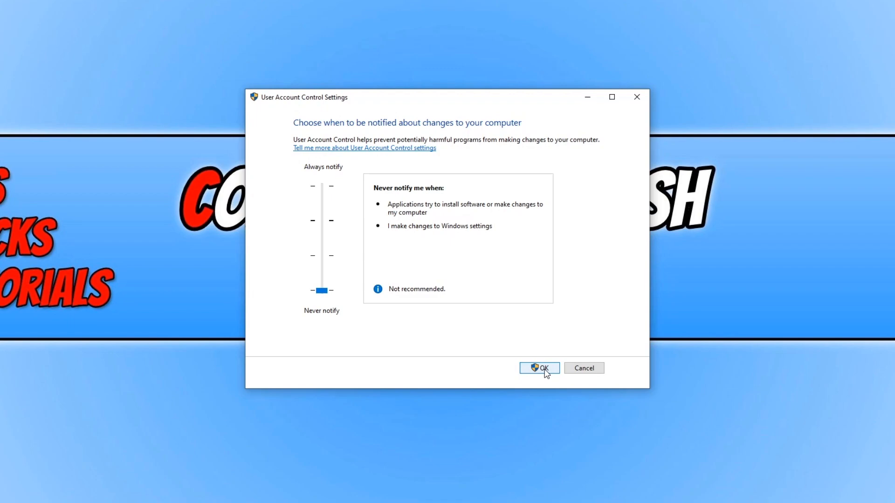
left_click(539, 368)
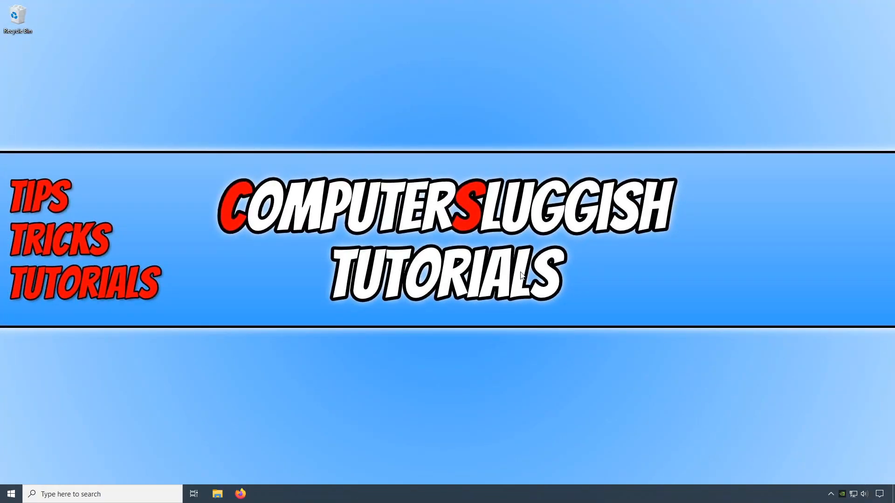